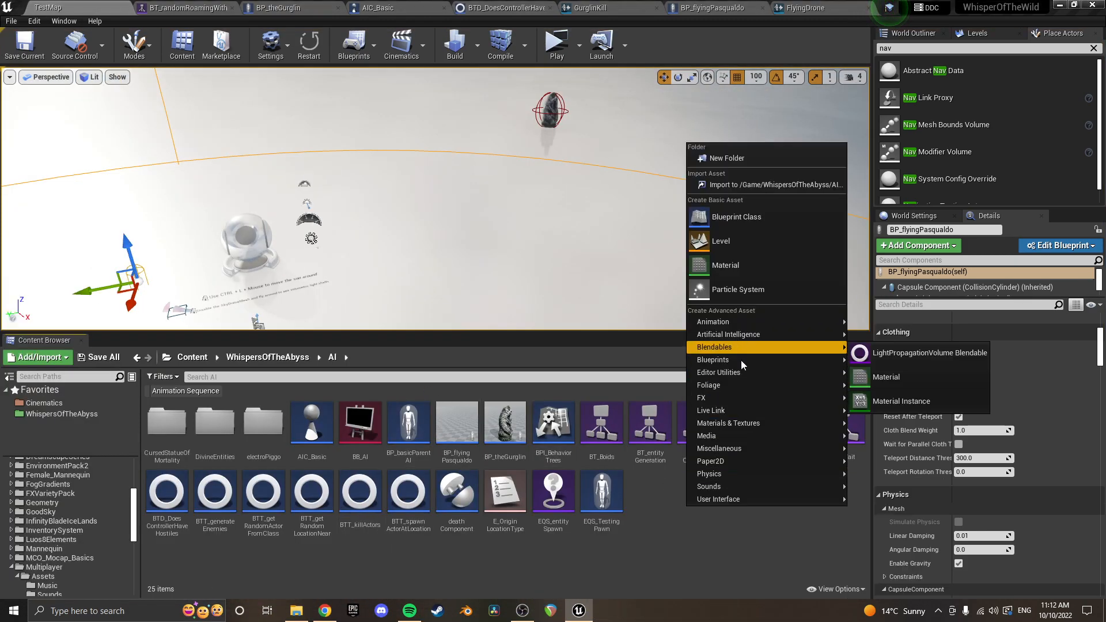
mouse_move(709, 486)
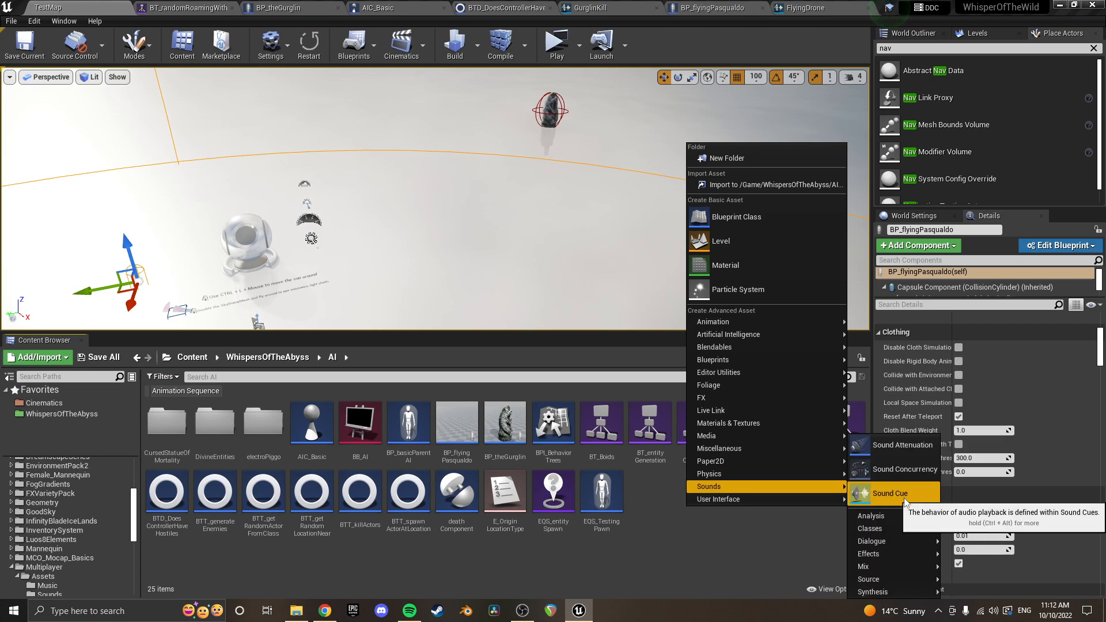
Add a new Sound Cue asset (NewSoundCue) inside the AI content folder
left_click(891, 493)
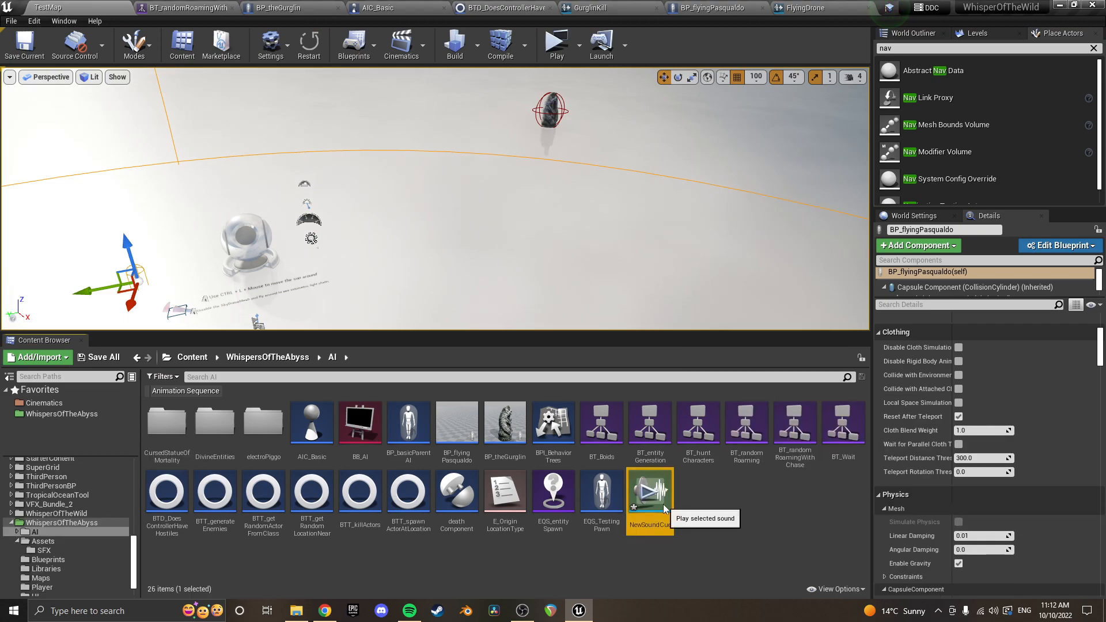
Wire a Wave Player node through a Doppler node into the cue's Output
double_click(649, 492)
type("wave")
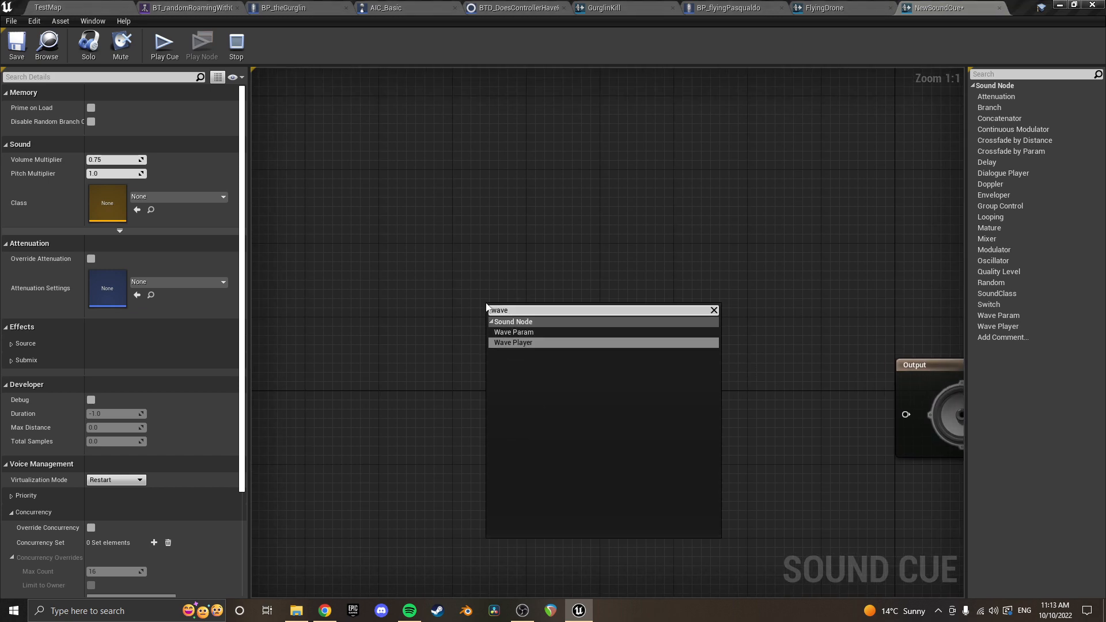
left_click(514, 342)
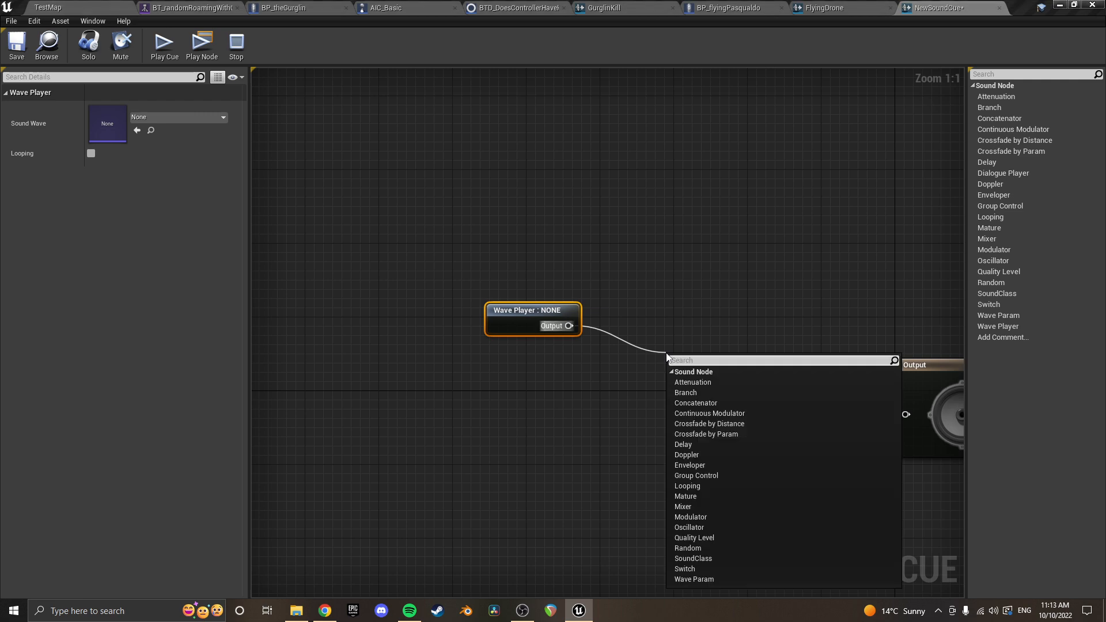
left_click(687, 455)
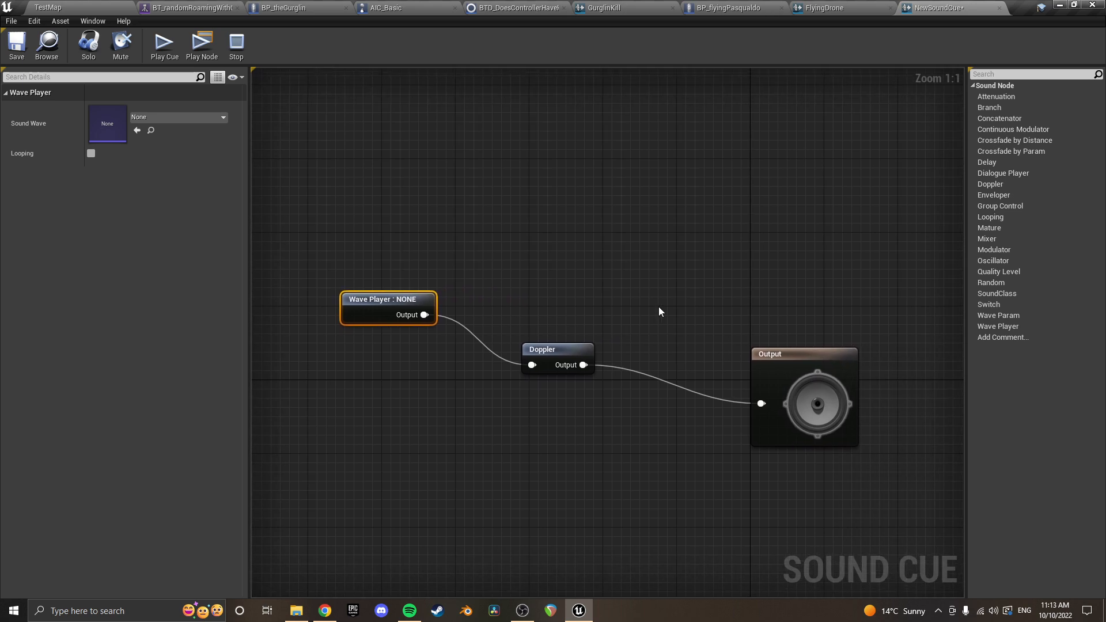
mouse_move(525, 305)
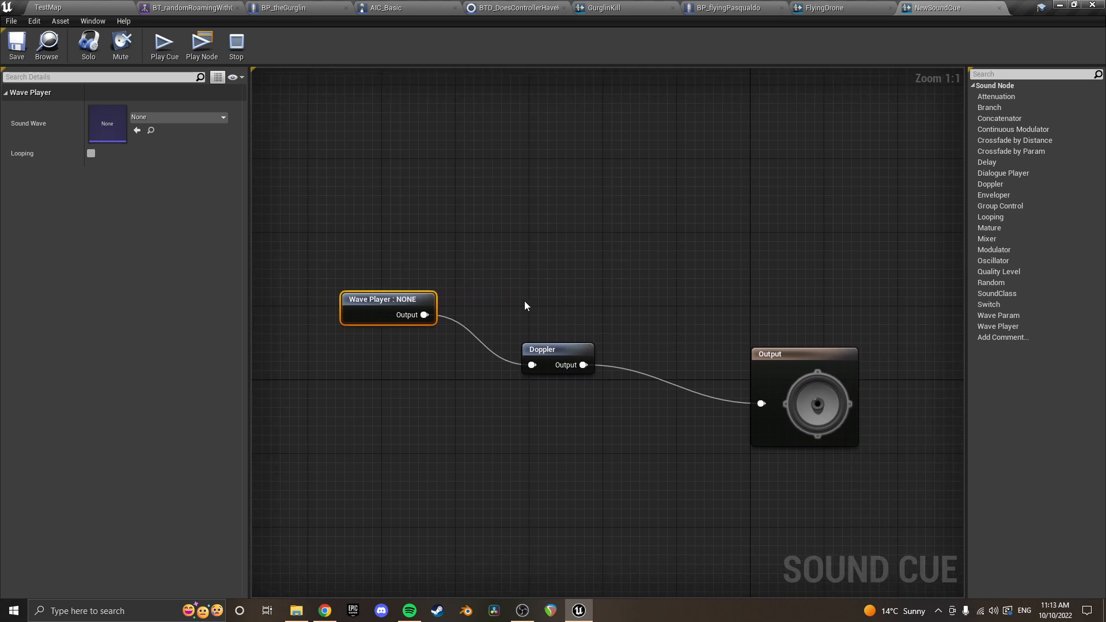
mouse_move(746, 148)
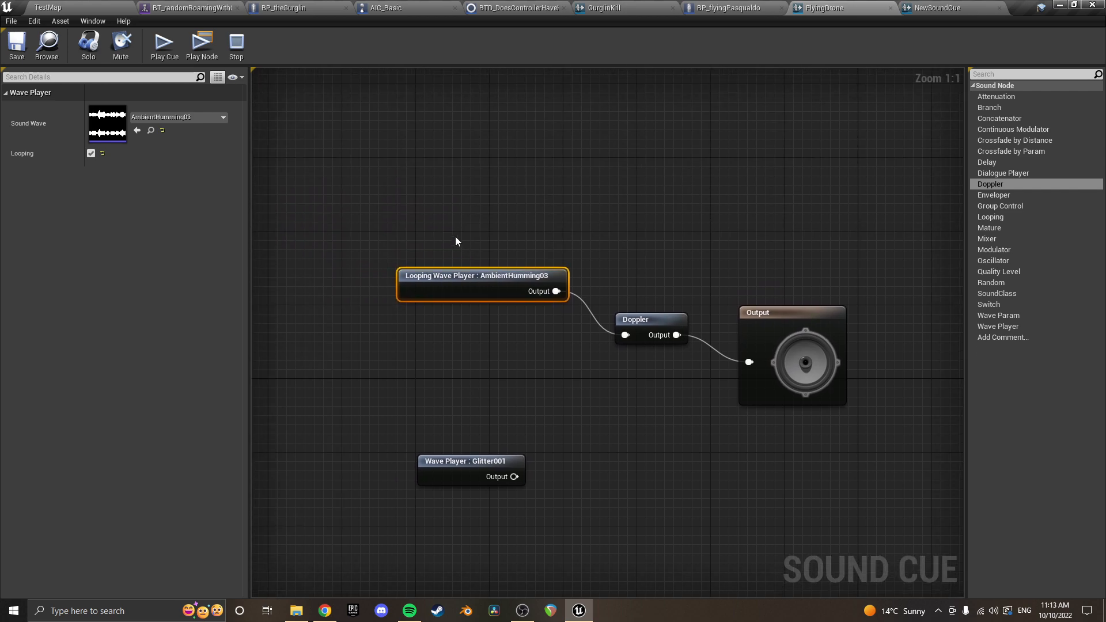
Loop AmbientHumming03 on the chained Wave Player and add a Glitter001 Wave Player
left_click(223, 117)
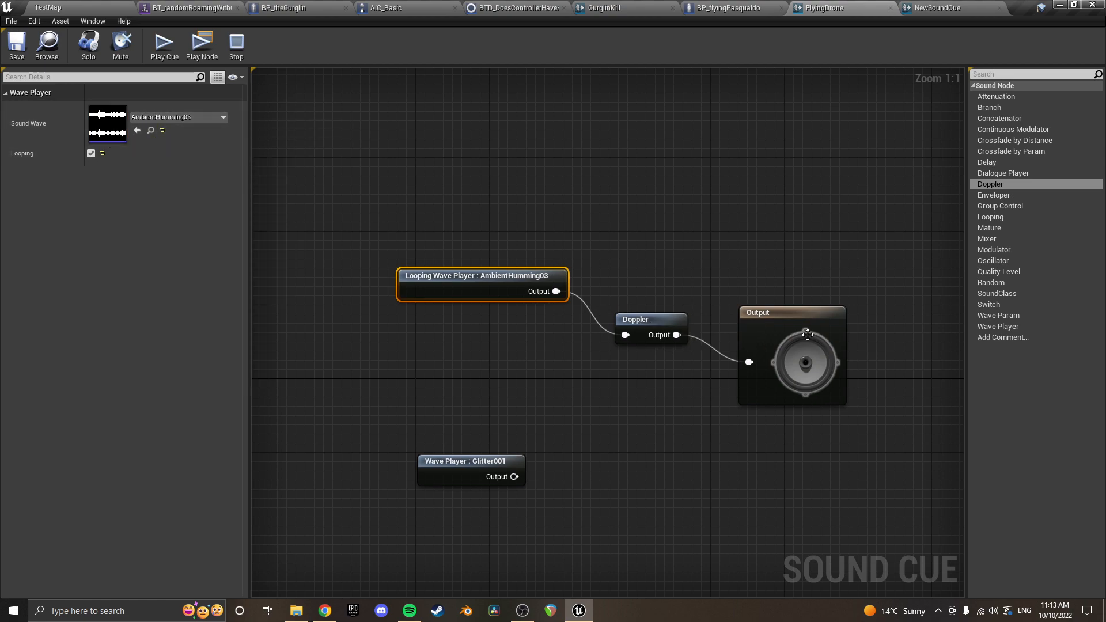
mouse_move(478, 275)
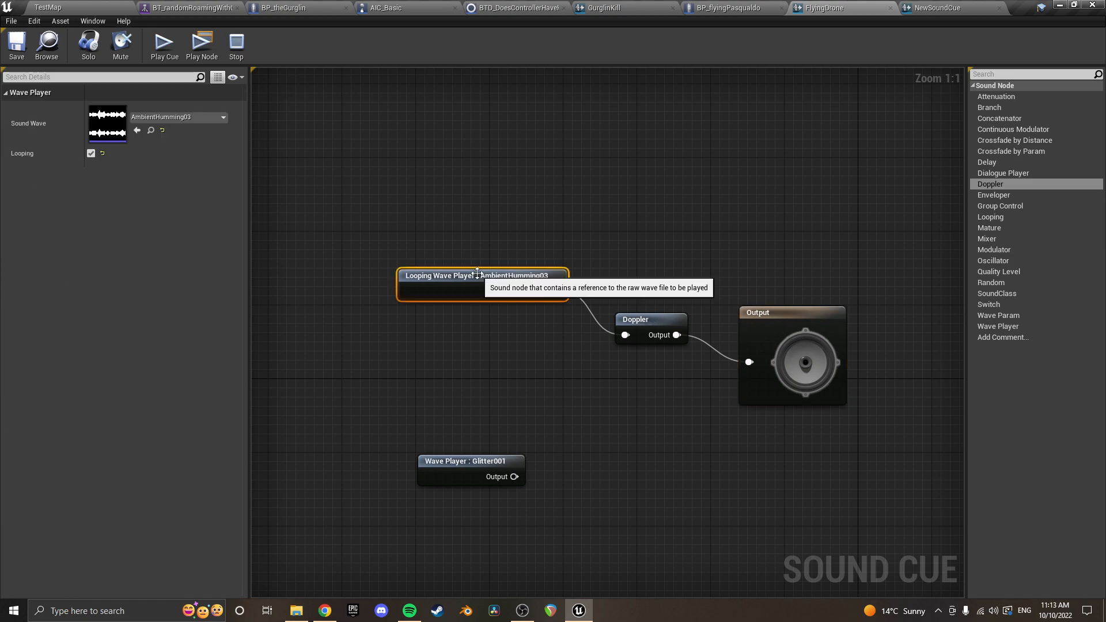
left_click(793, 312)
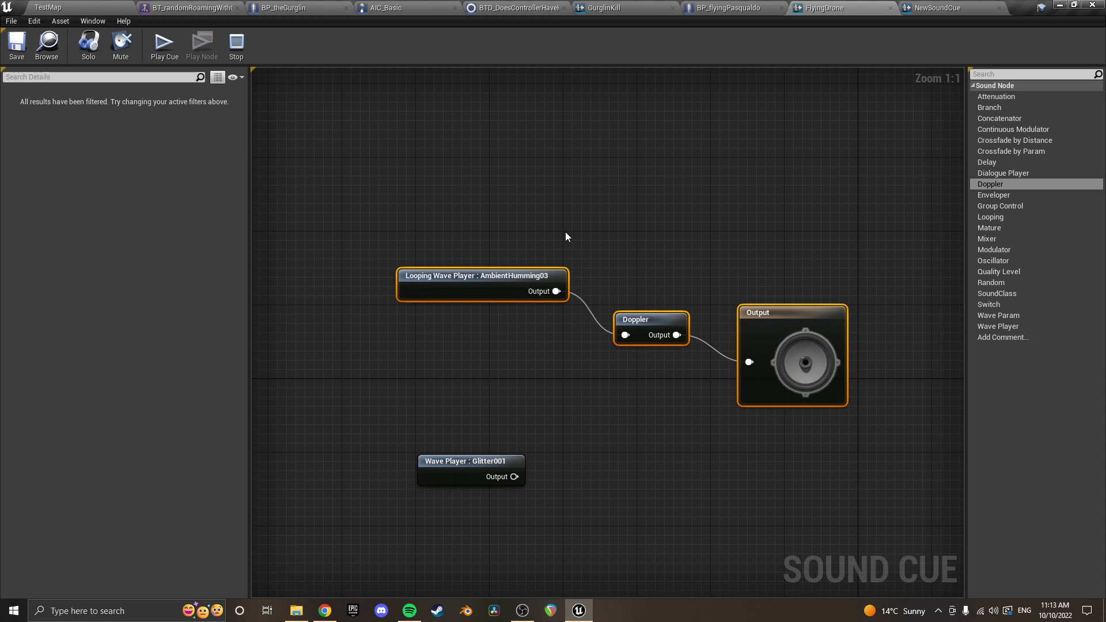
left_click(730, 8)
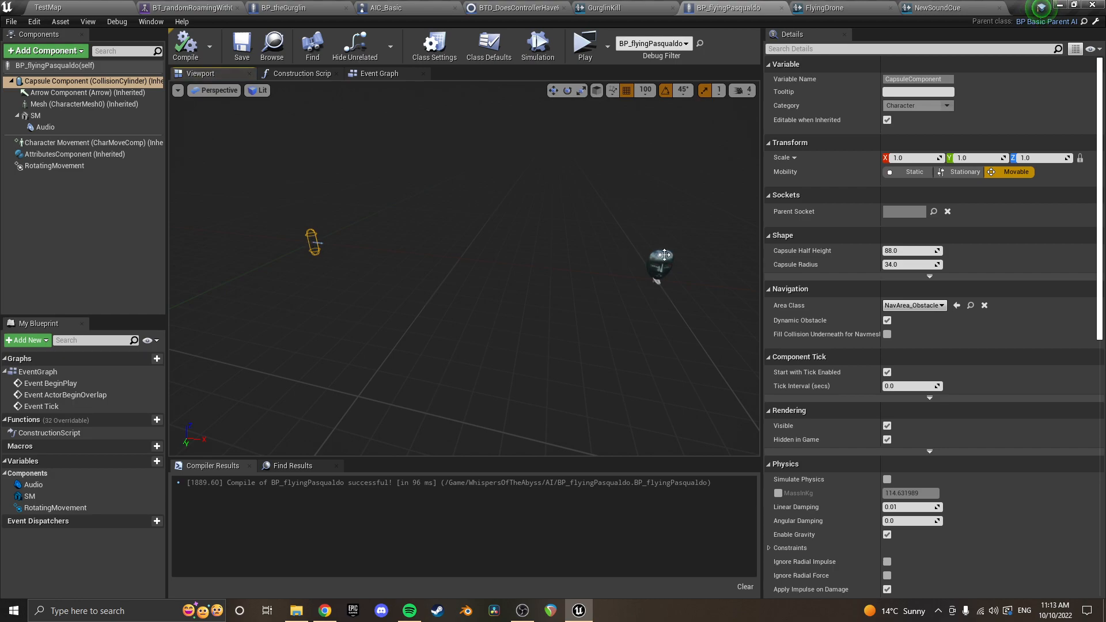
Inspect the BP_flyingPasqualdo mask mesh, Audio and RotatingMovement component details
left_click(34, 115)
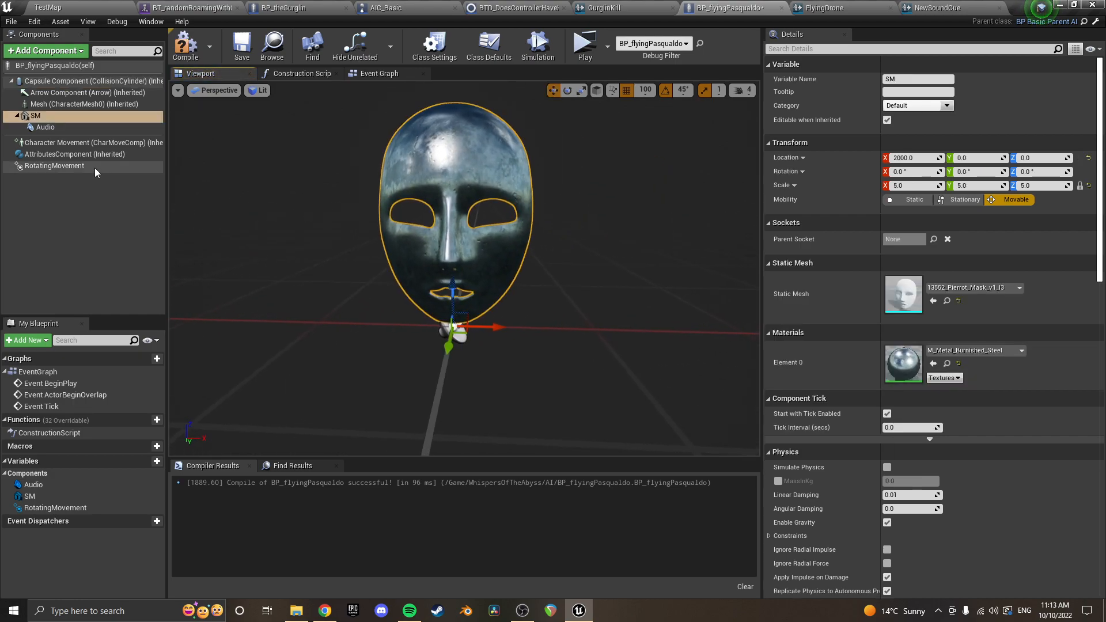
left_click(54, 165)
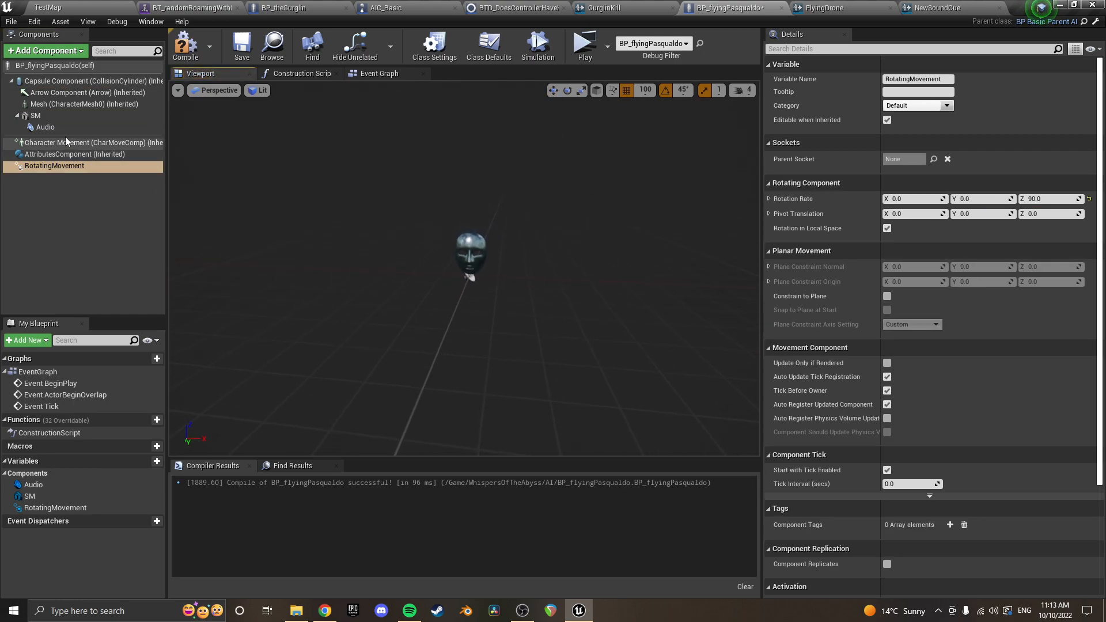
left_click(45, 127)
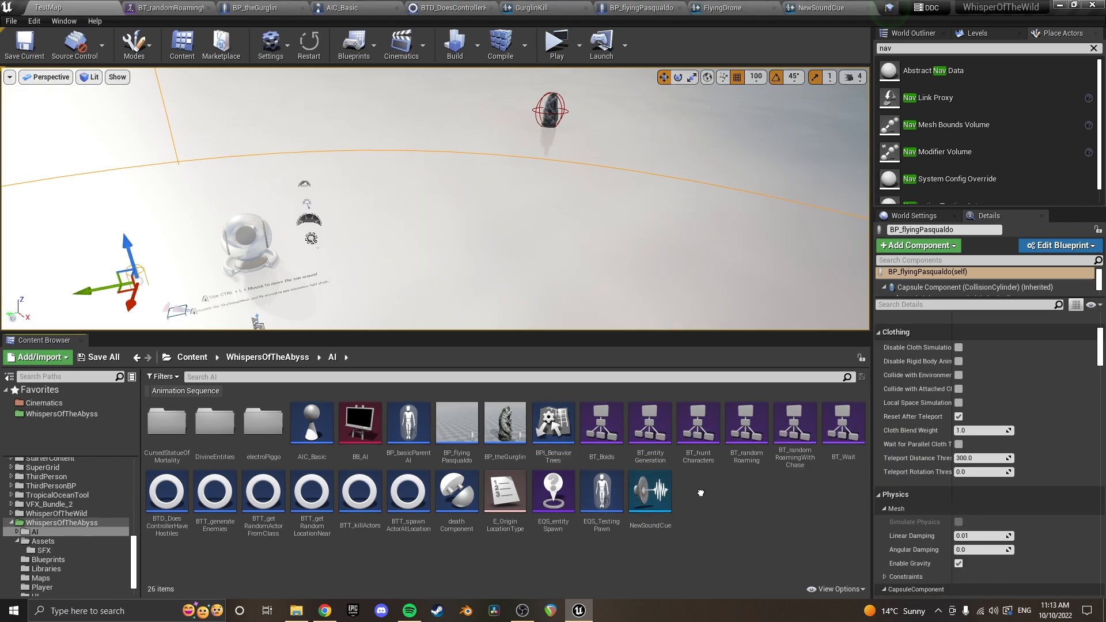
mouse_move(766, 181)
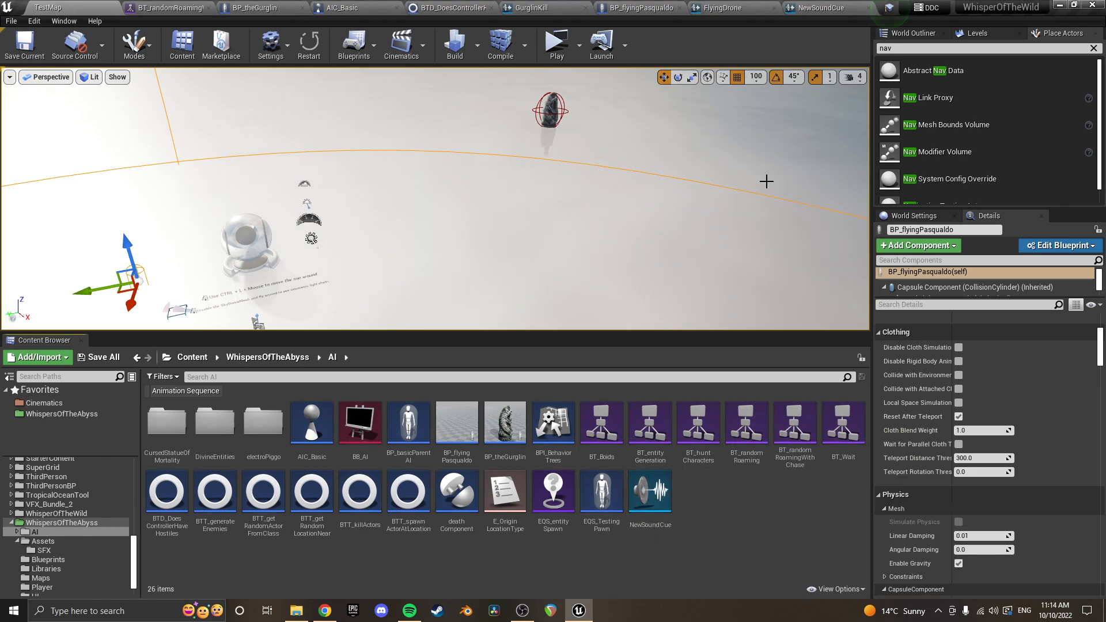